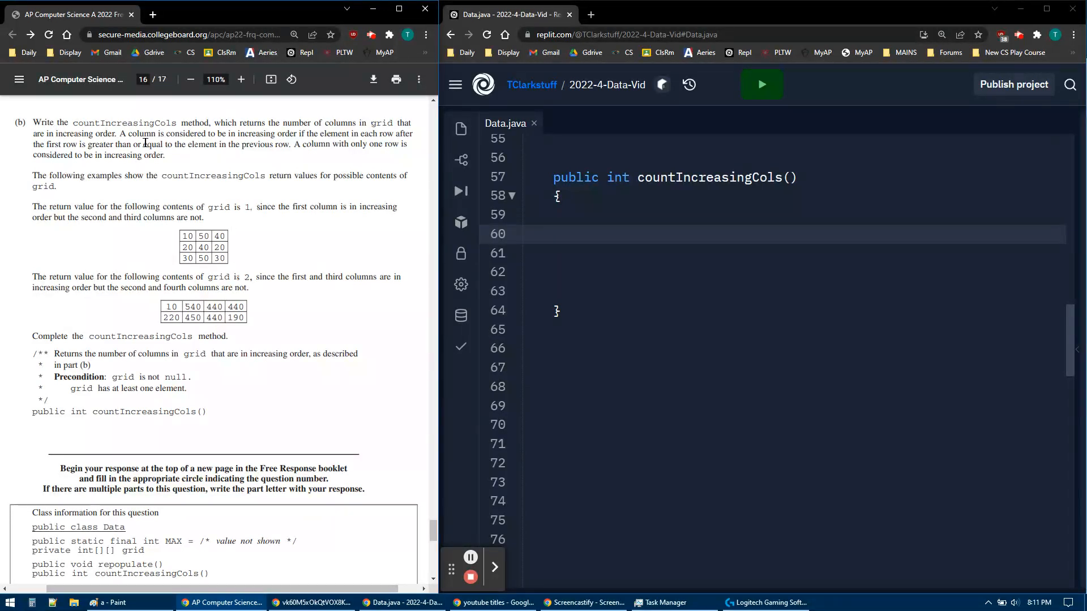
Declare 'int result = 0;' at the start of countIncreasingCols in Data.java
double_click(119, 144)
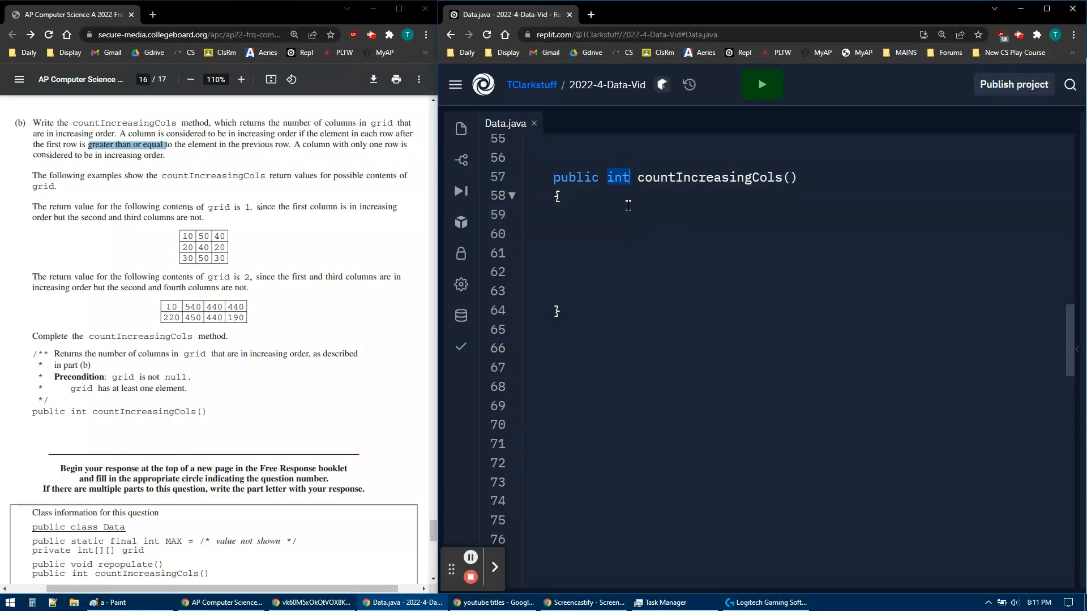
type("int")
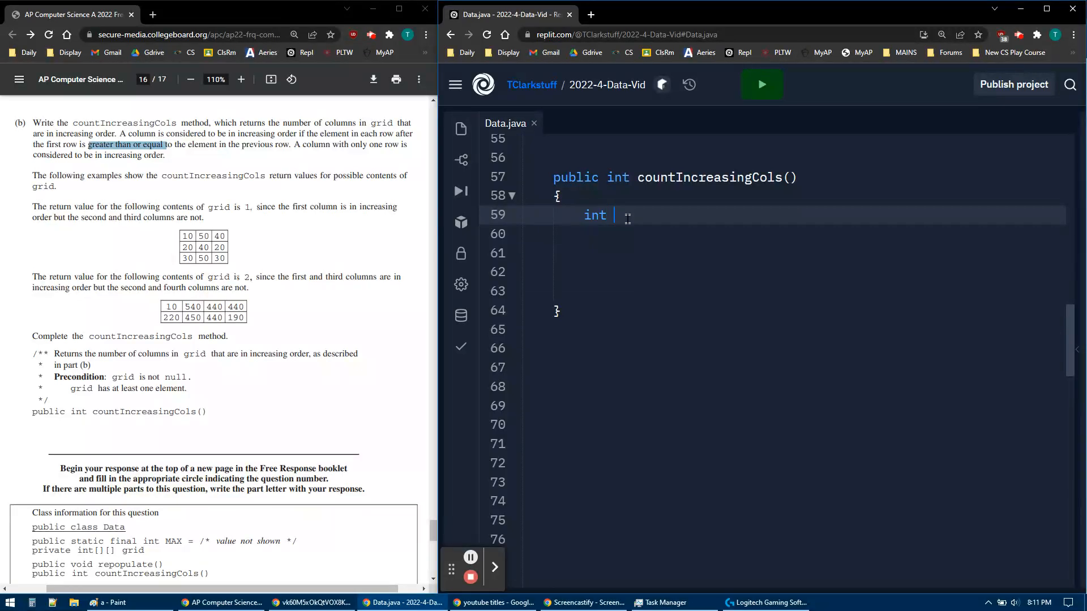
type("result =")
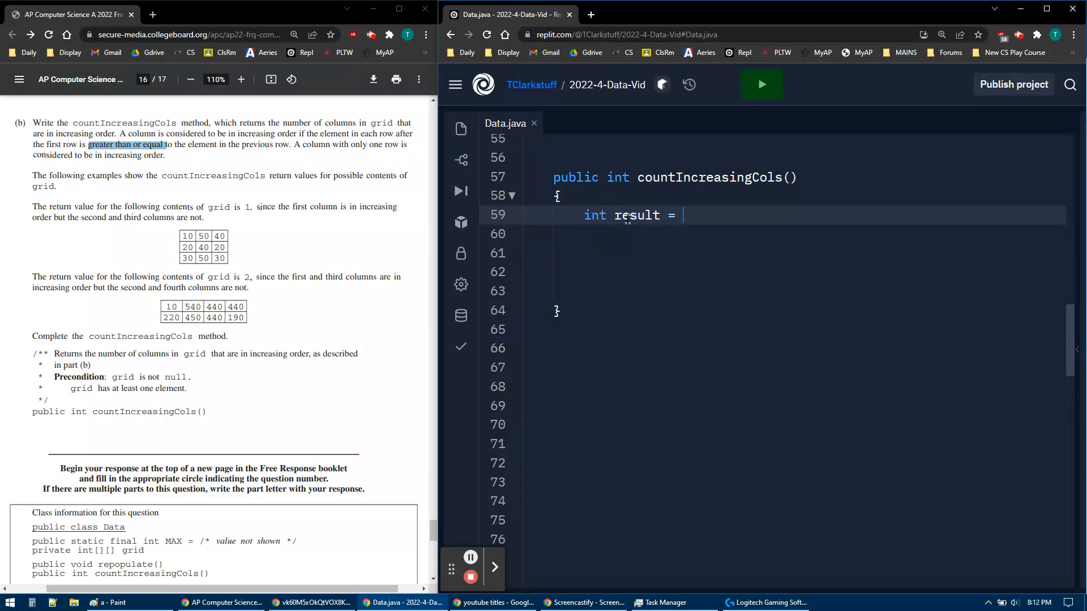
type("0;")
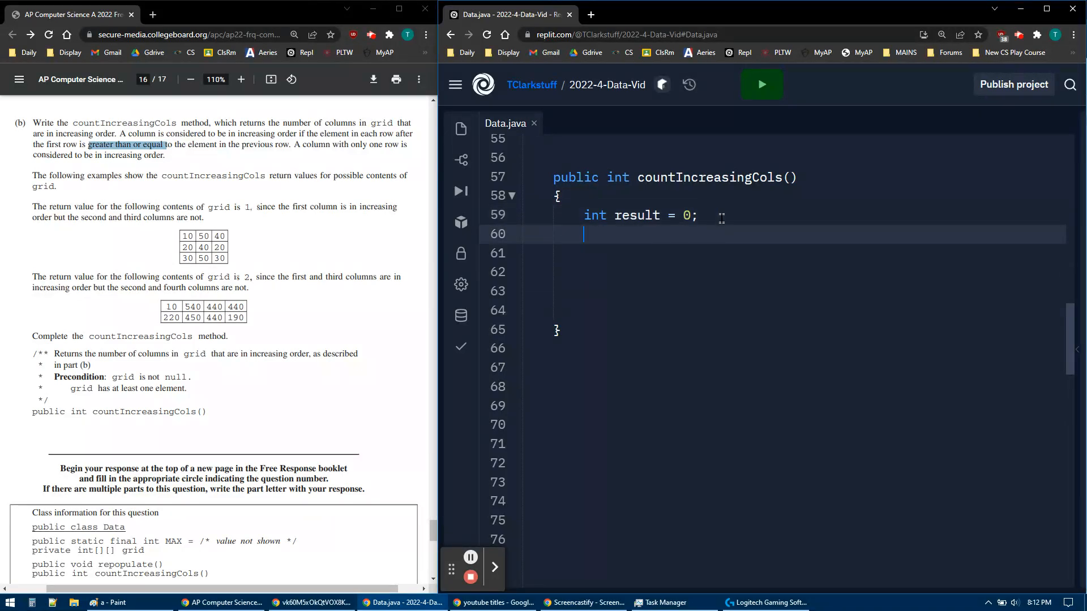
Add the column loop 'for(int c = 0; c < grid[0].length; c++)' with an opening brace
type("for")
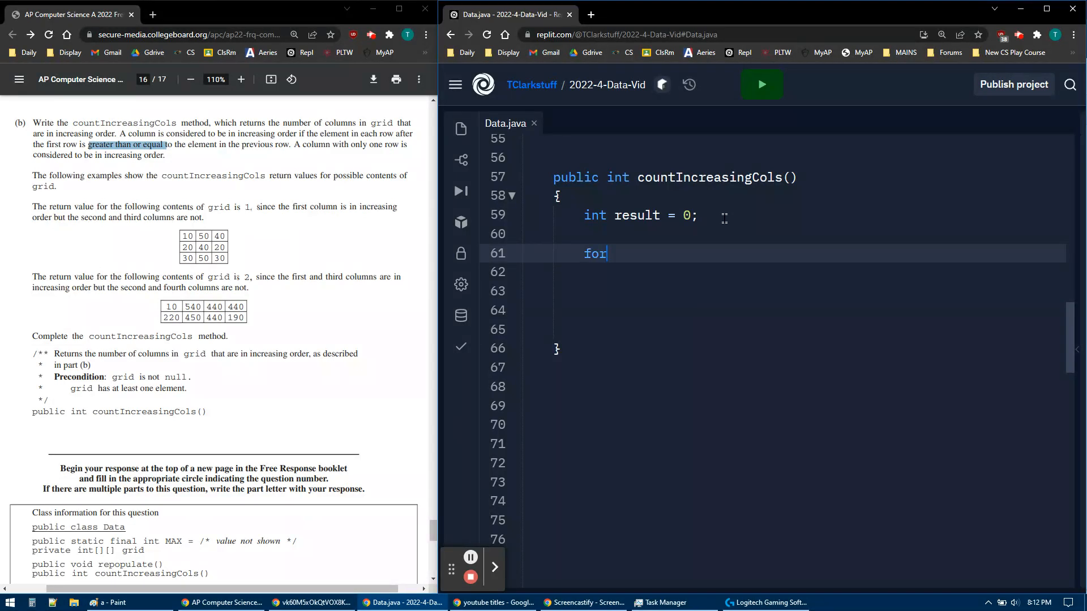
type("()")
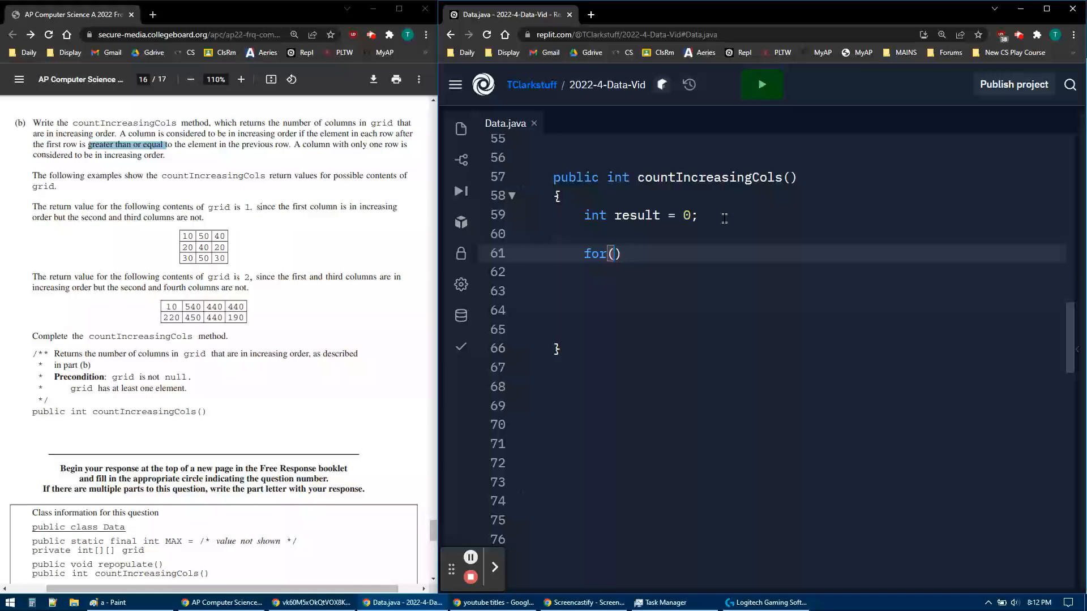
type("int c")
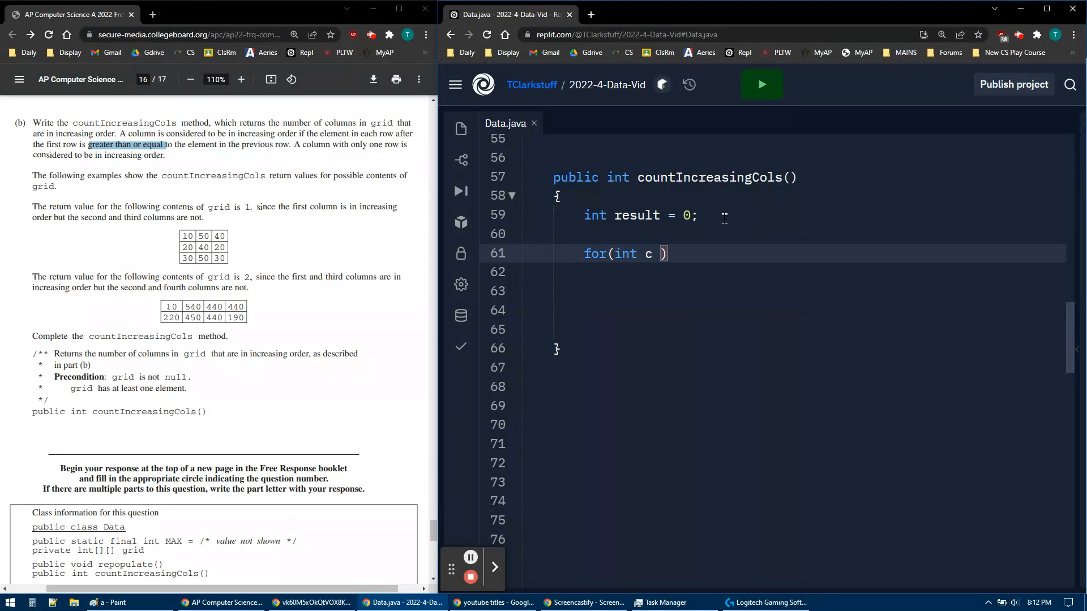
type("= 0;")
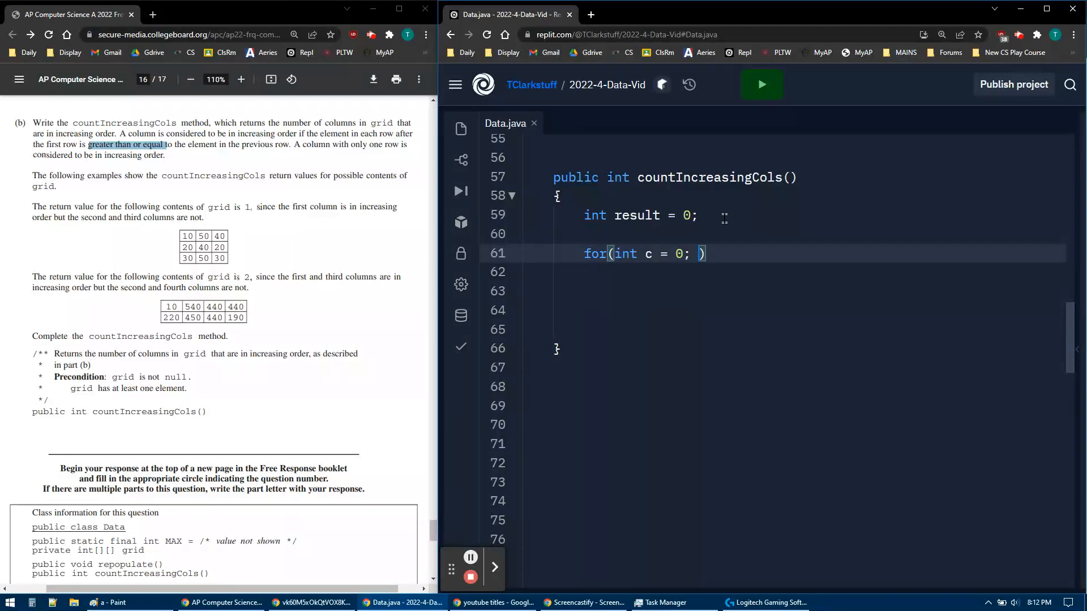
type("c < grid")
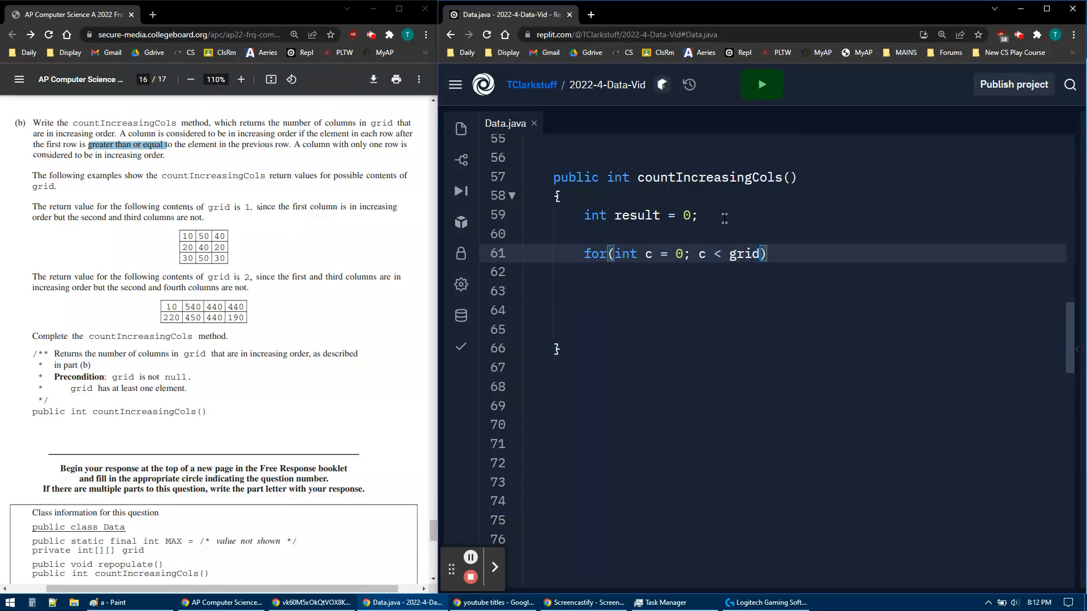
type("[0].leng")
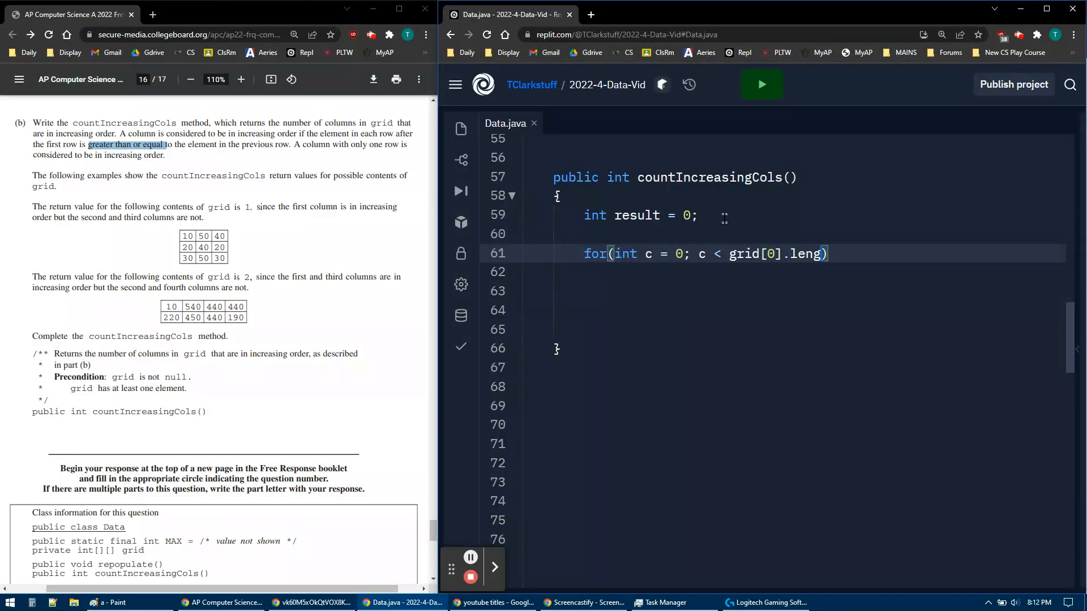
type("th;c +")
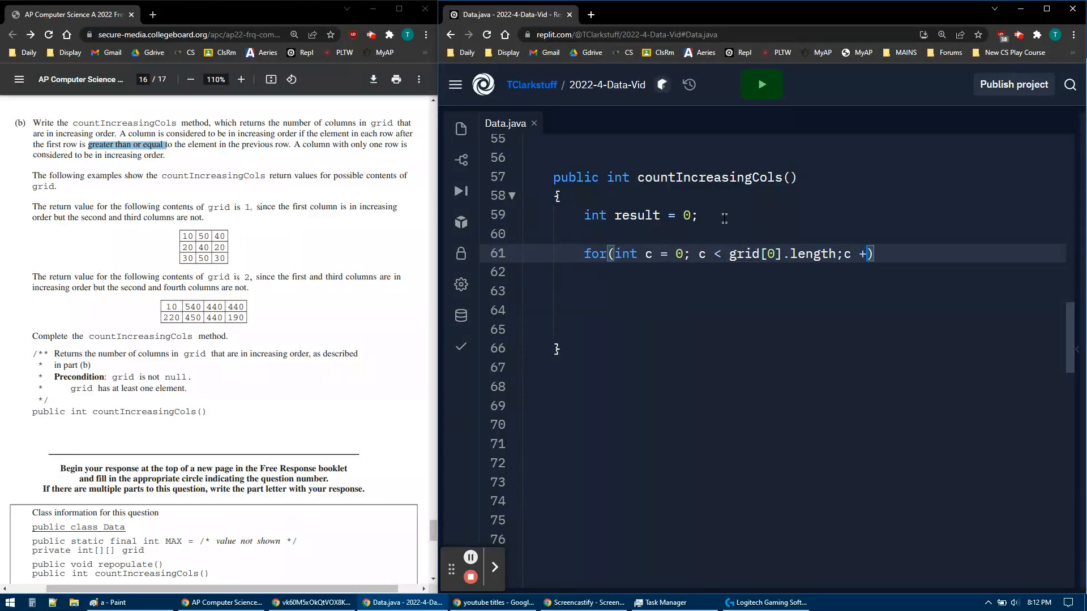
type("+")
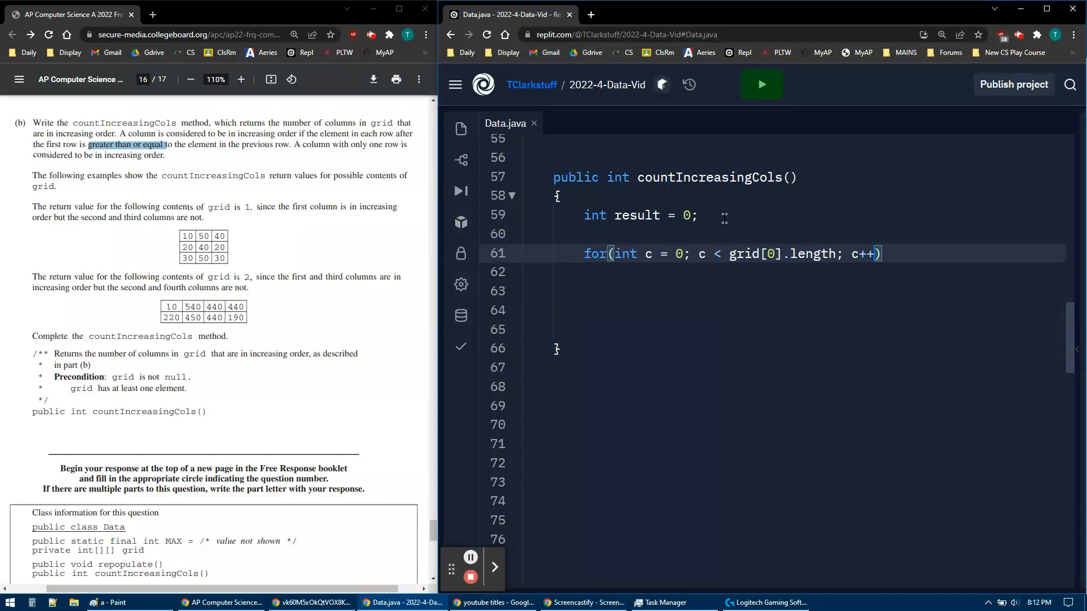
type("{")
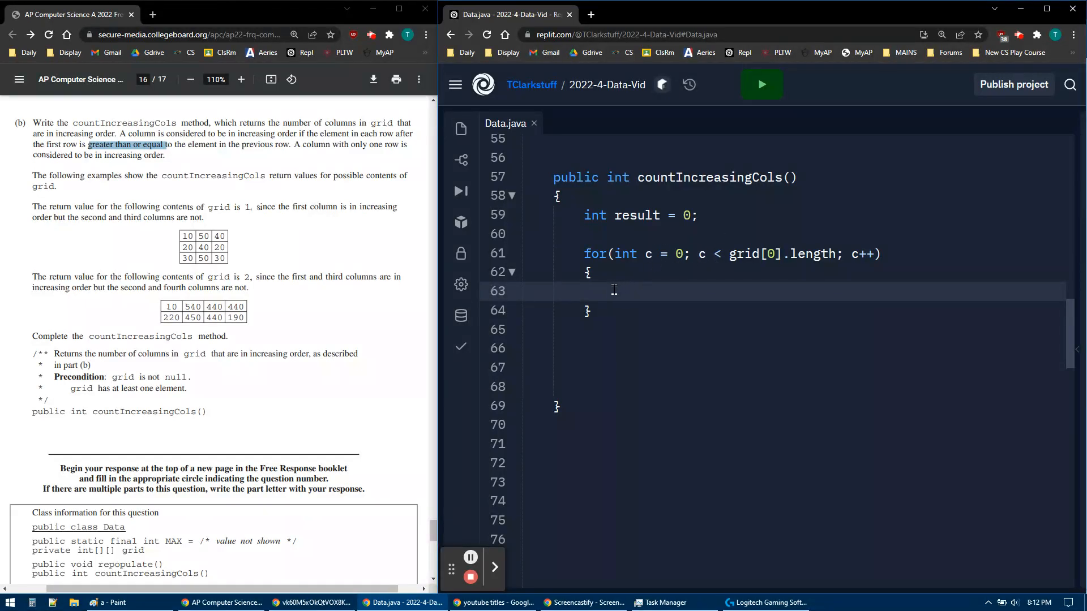
Declare 'int p = 1;' inside the column loop body
key("Enter")
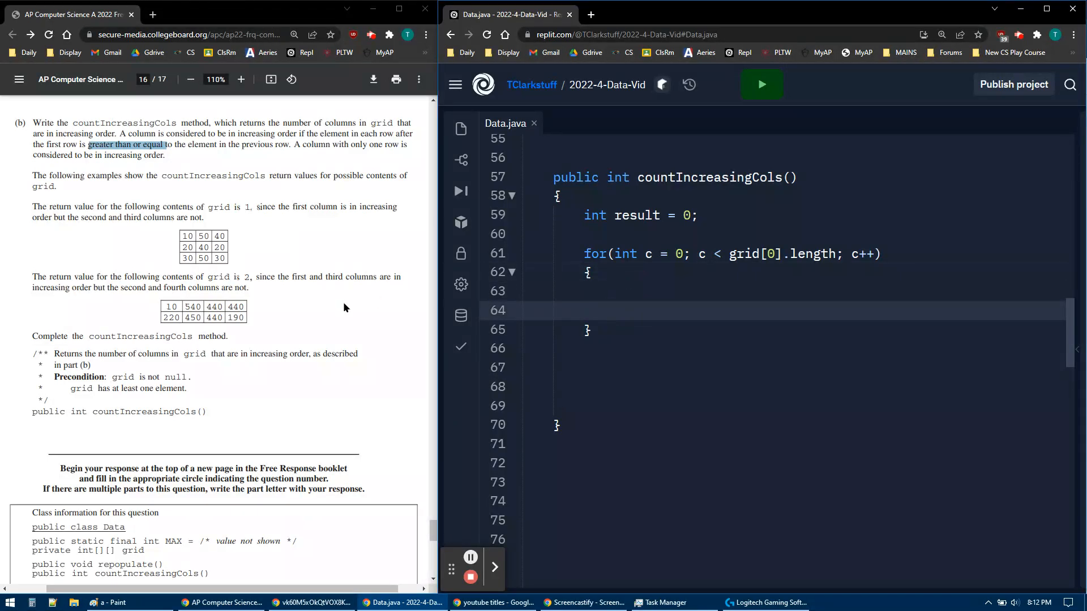
left_click(613, 310)
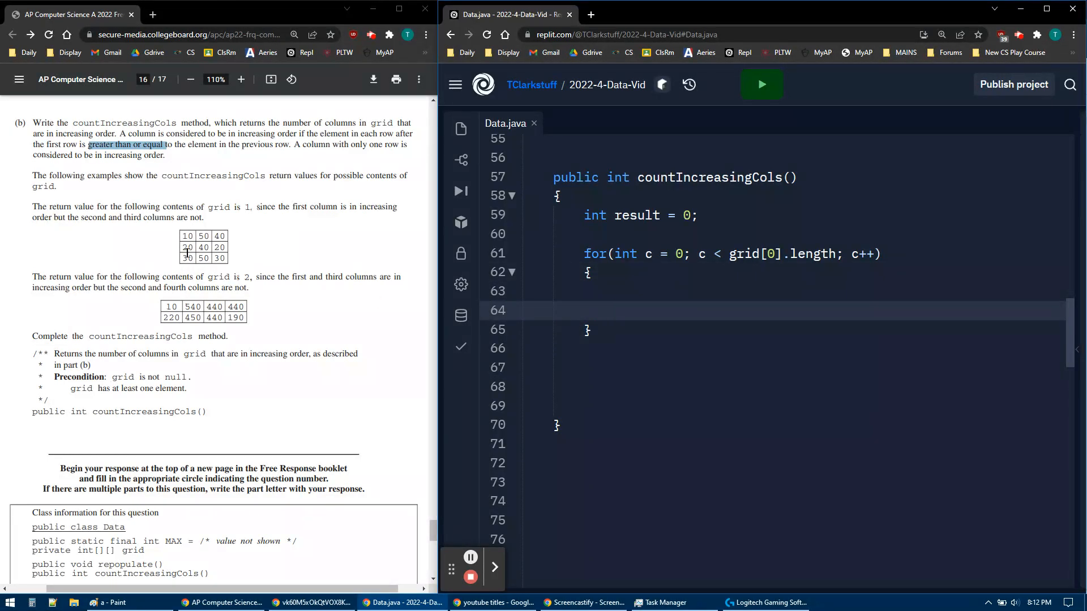
left_click(645, 291)
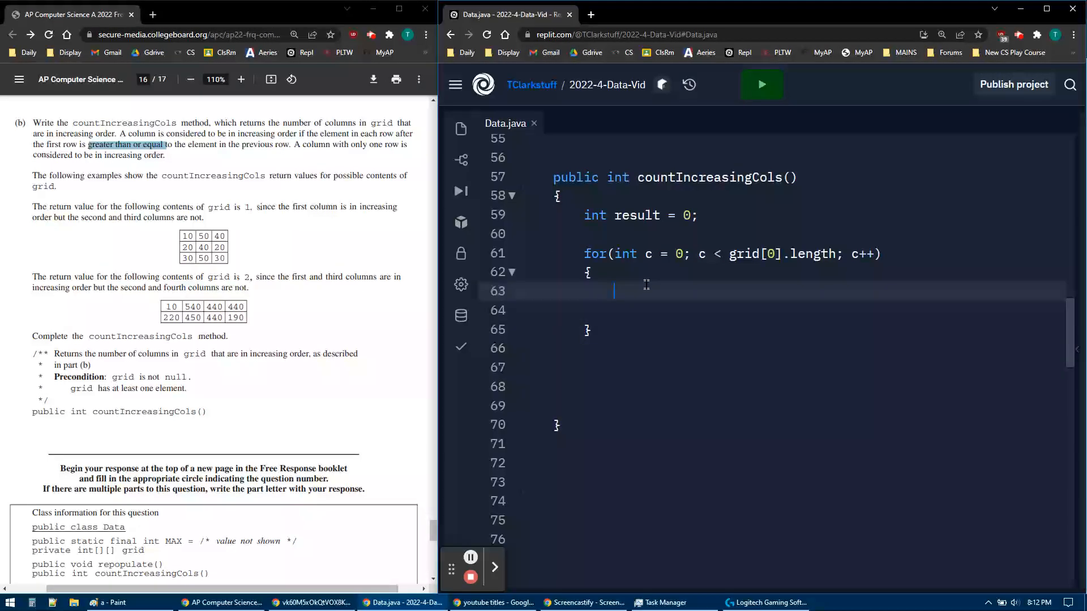
type("int p")
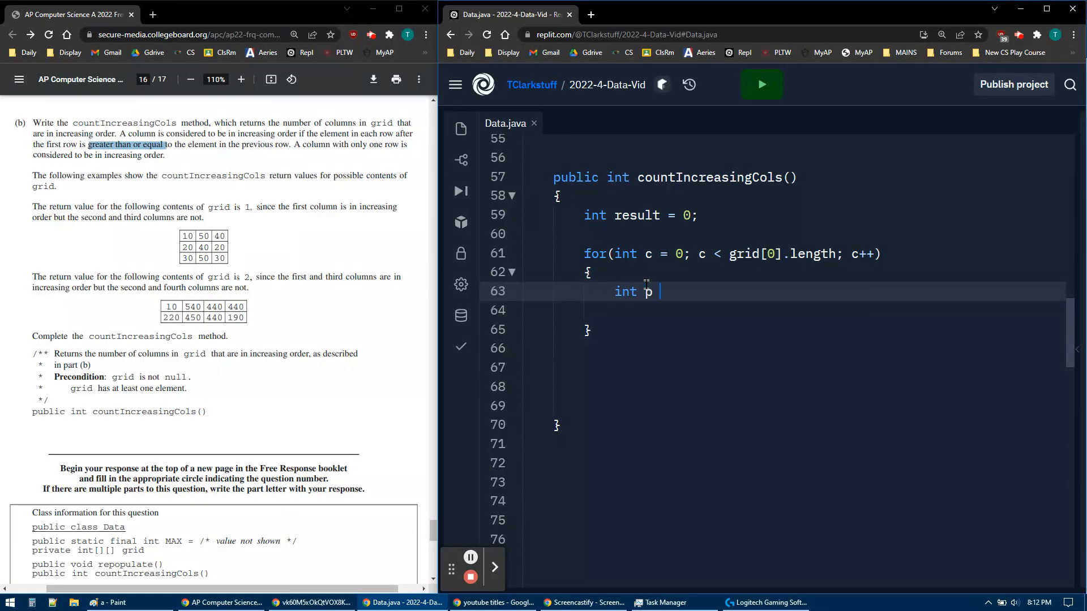
type("=")
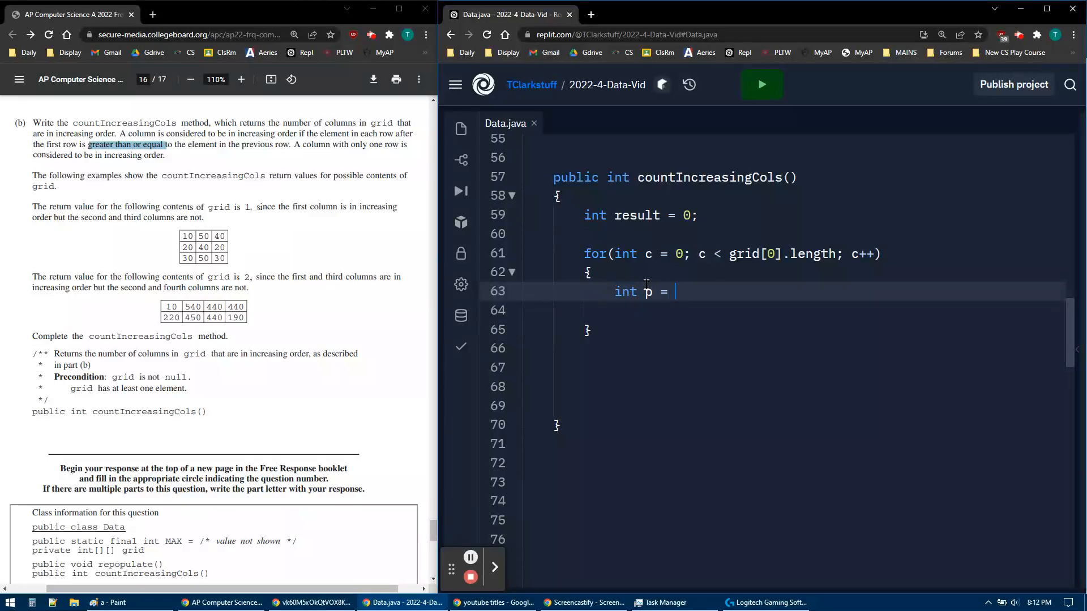
type("1;")
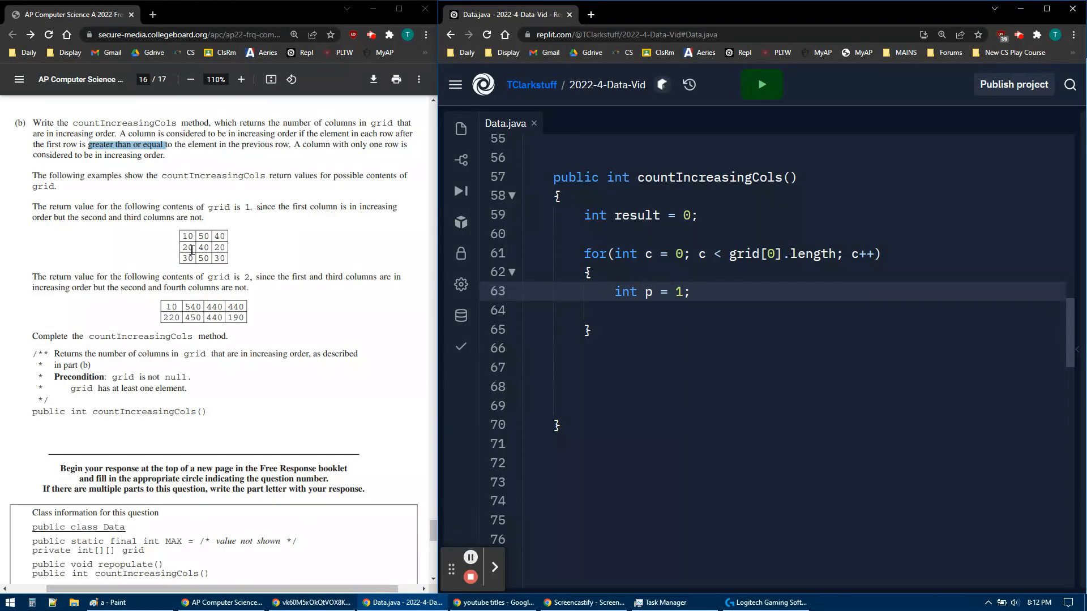
Add 'result += p' below the p declaration and start the return statement
left_click(689, 291)
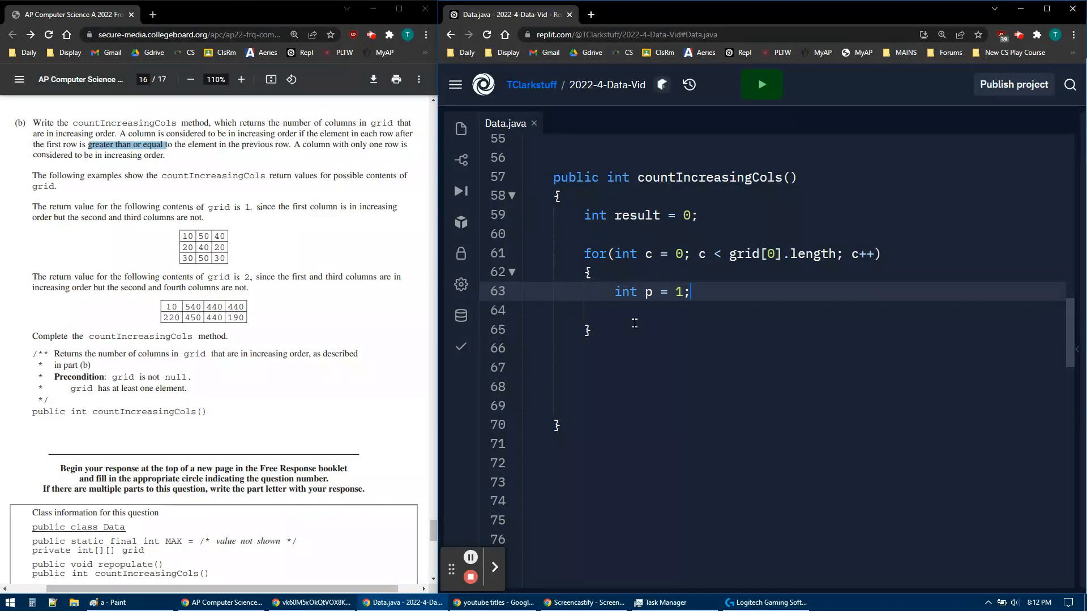
key("enter")
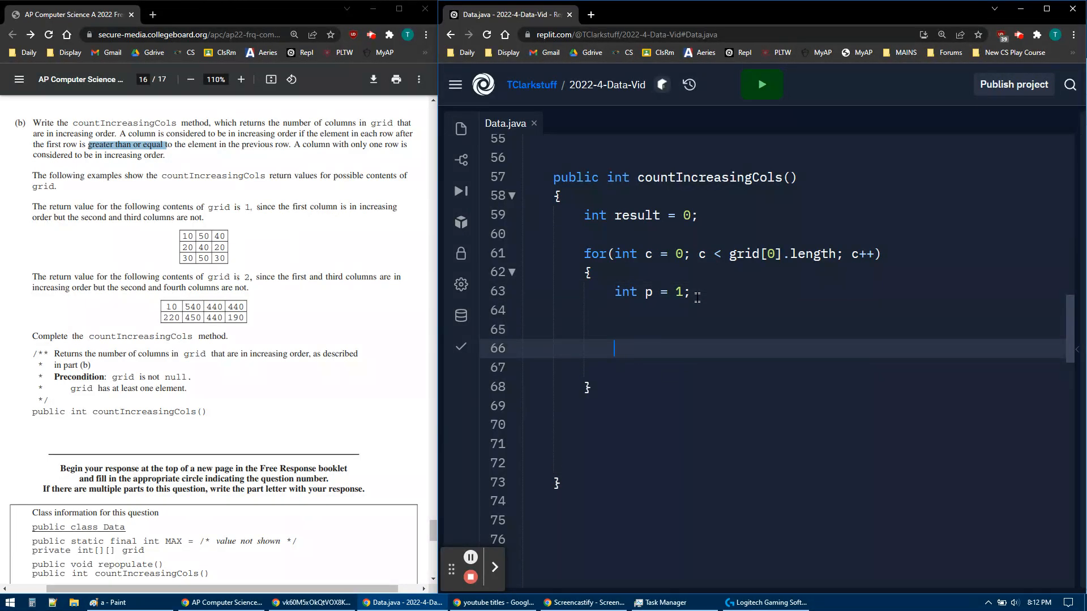
type("r")
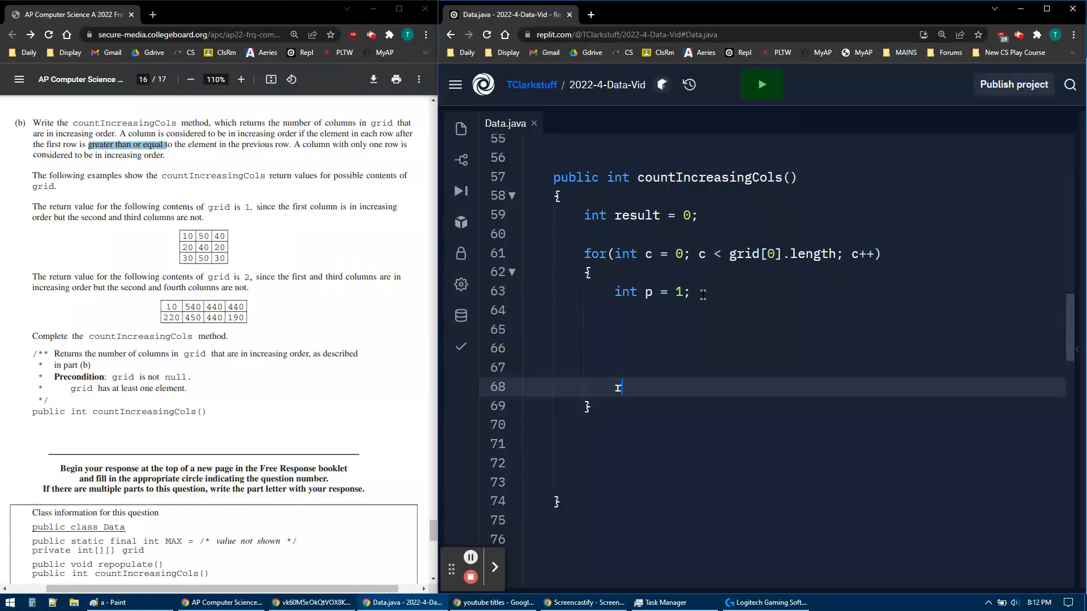
type("esult +")
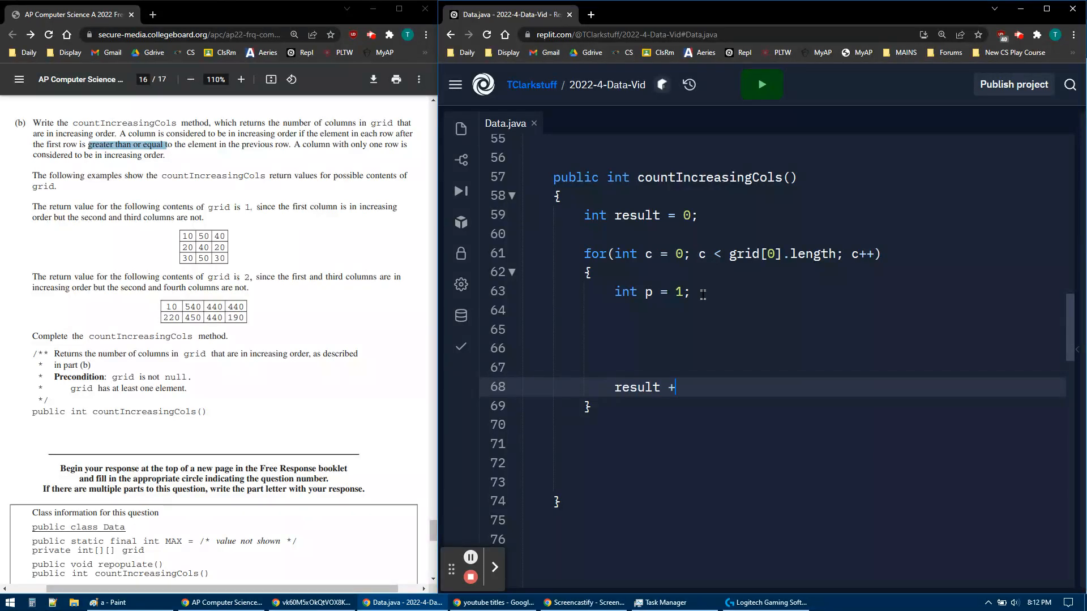
type("=")
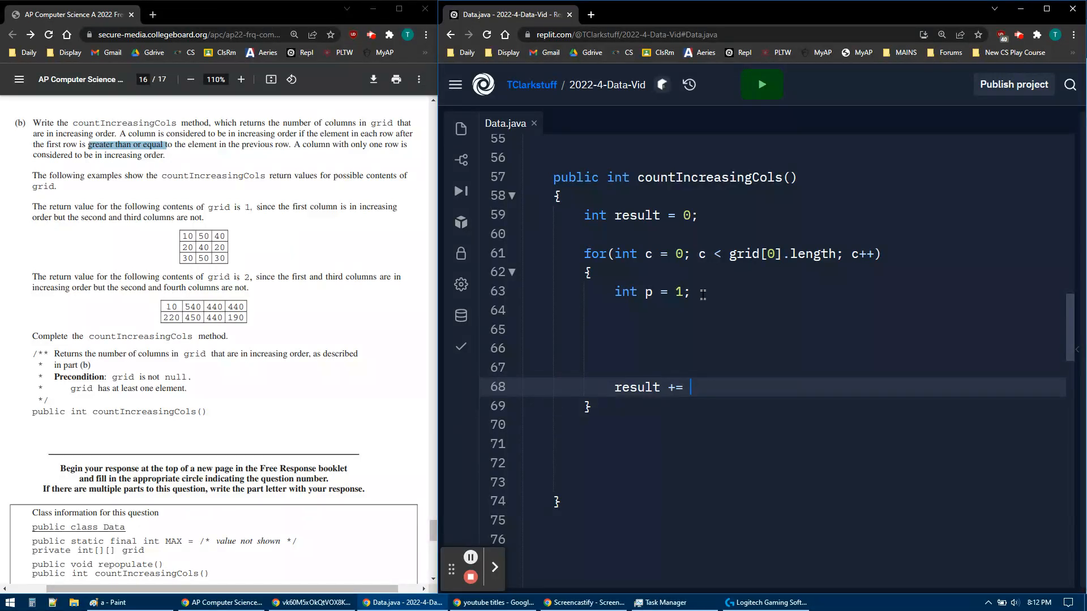
type("p;")
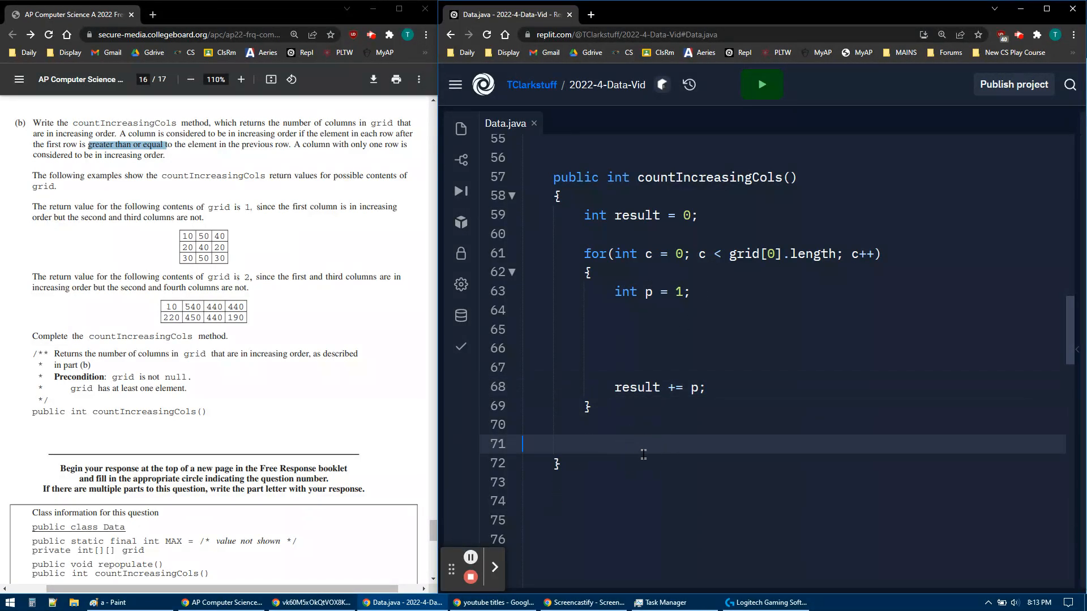
type("return result;")
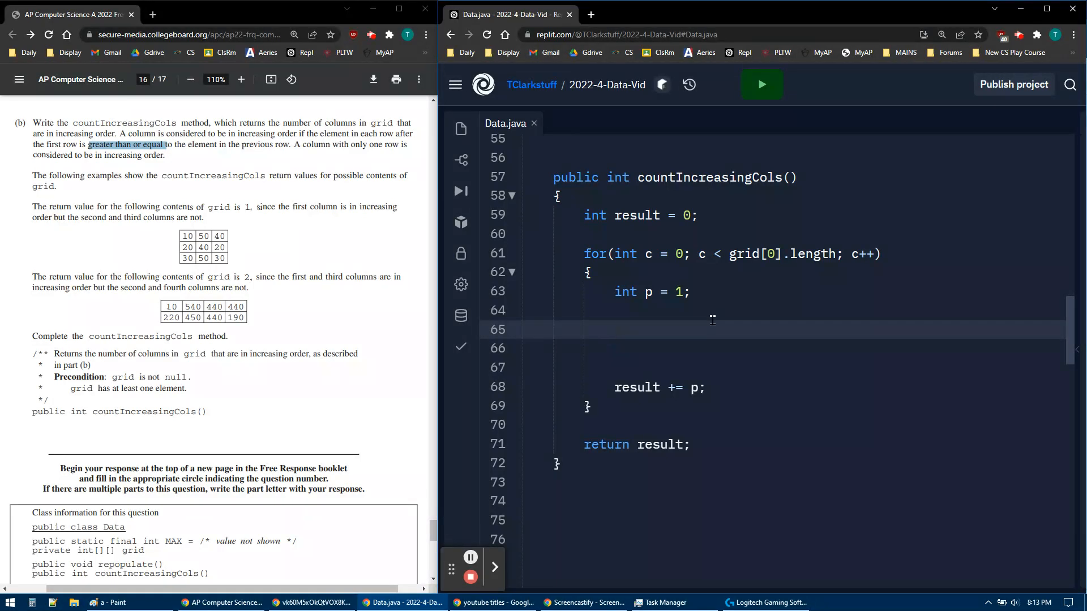
Write the row loop 'for(int r = 1; r < grid.length; r++)' inside the column loop
left_click(614, 330)
type("for(int ")
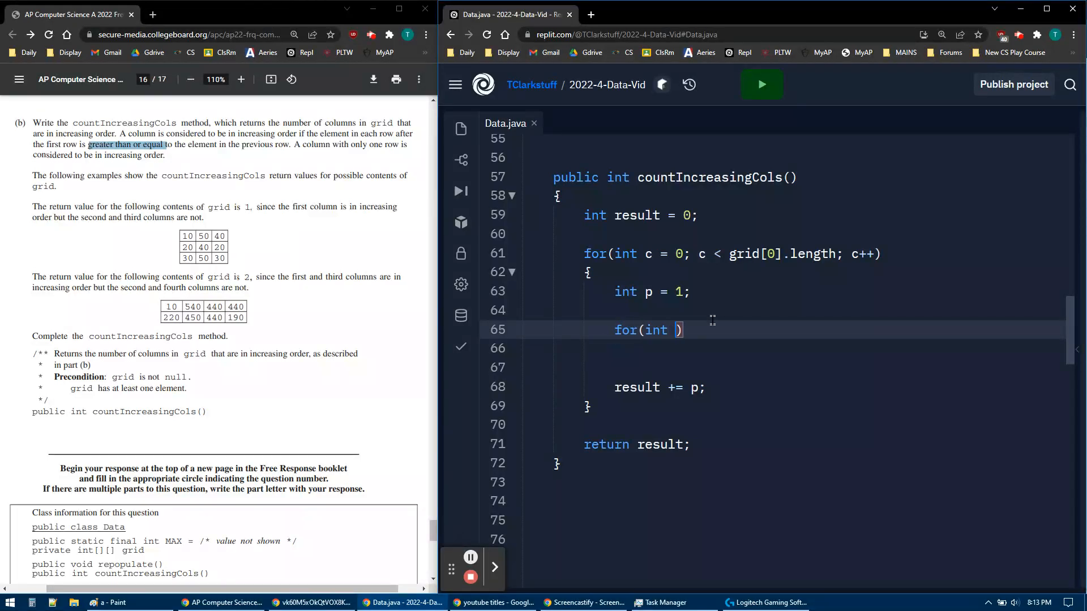
type("r =")
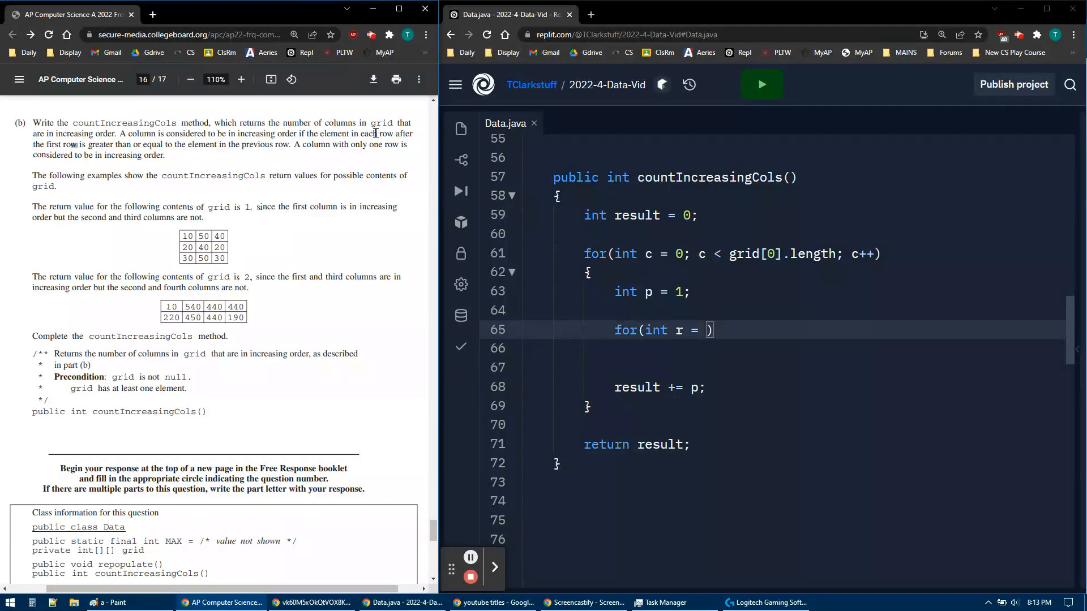
left_click_drag(361, 133, 74, 144)
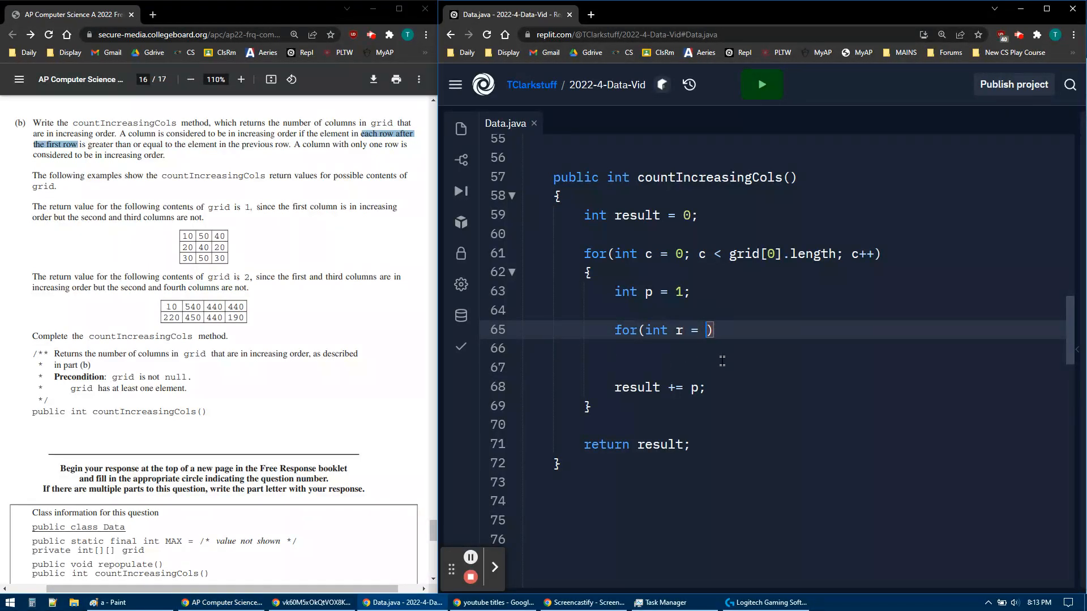
type("1;")
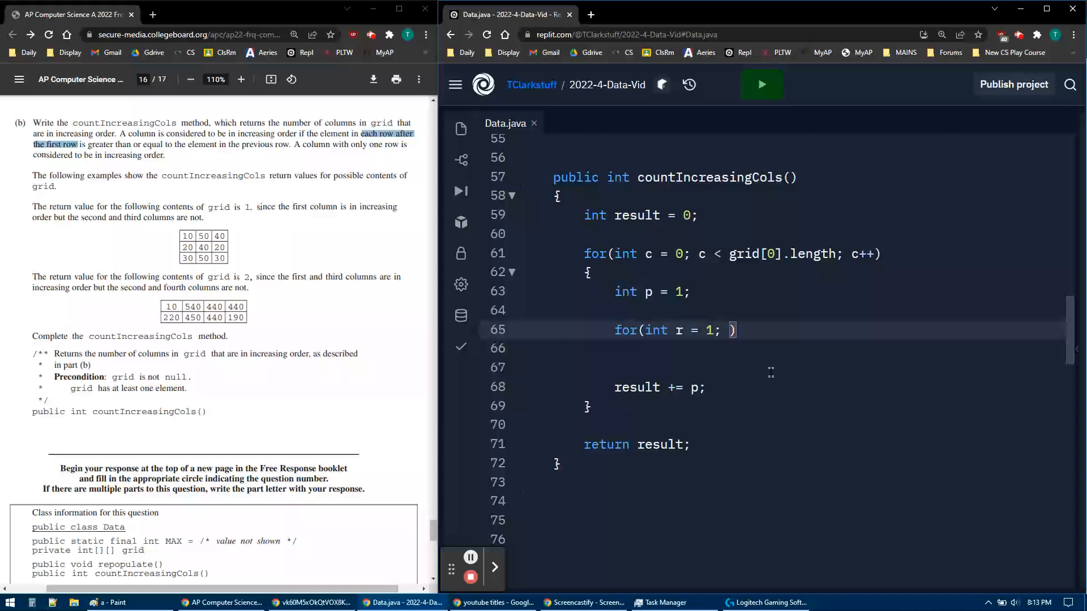
type("r <")
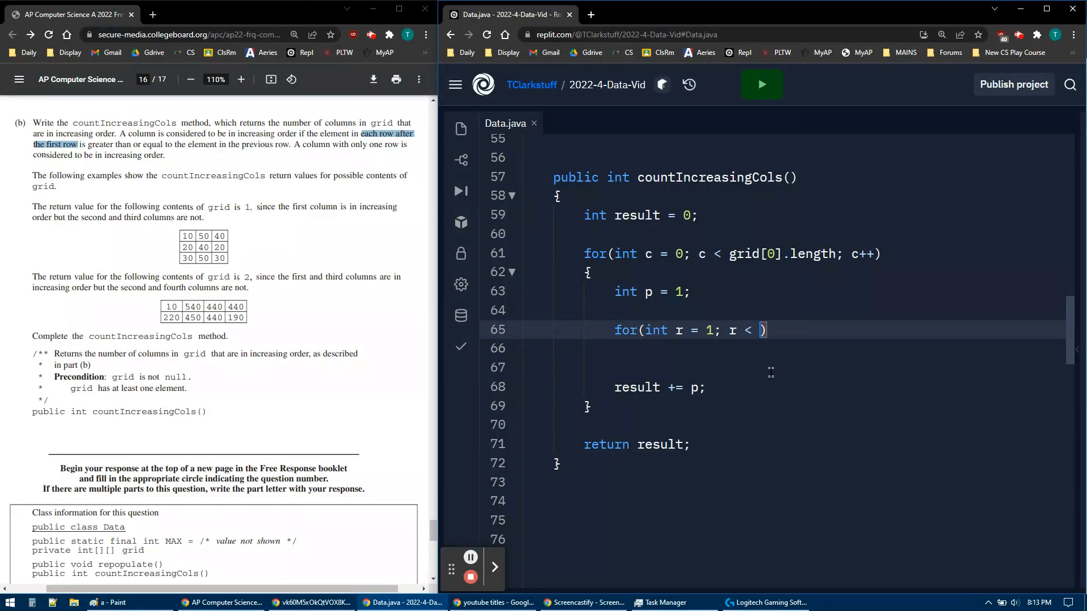
type("grid.length;")
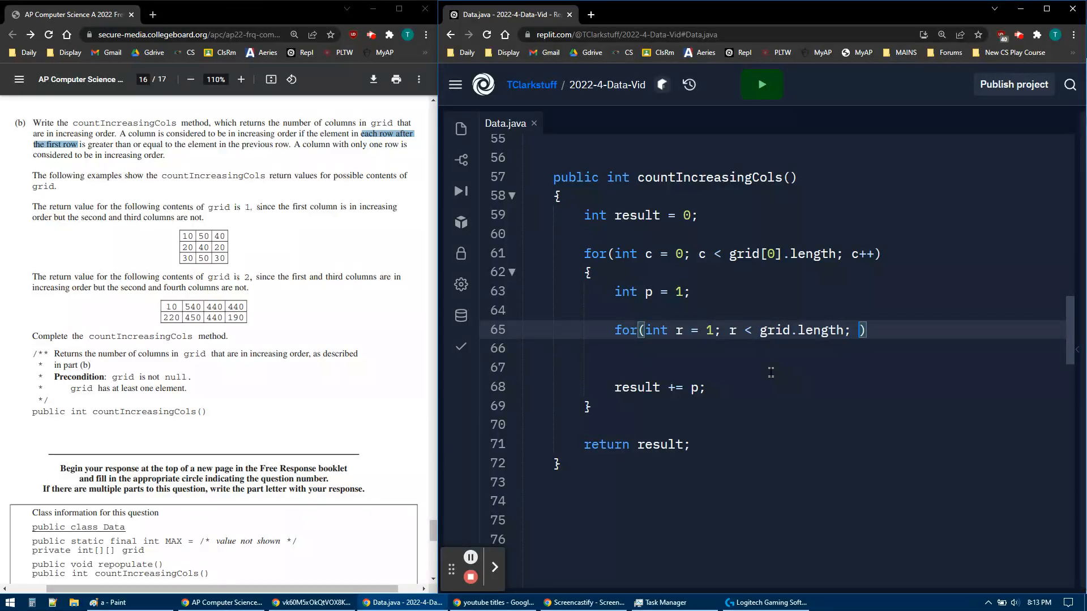
type("r++")
left_click(777, 349)
type("{")
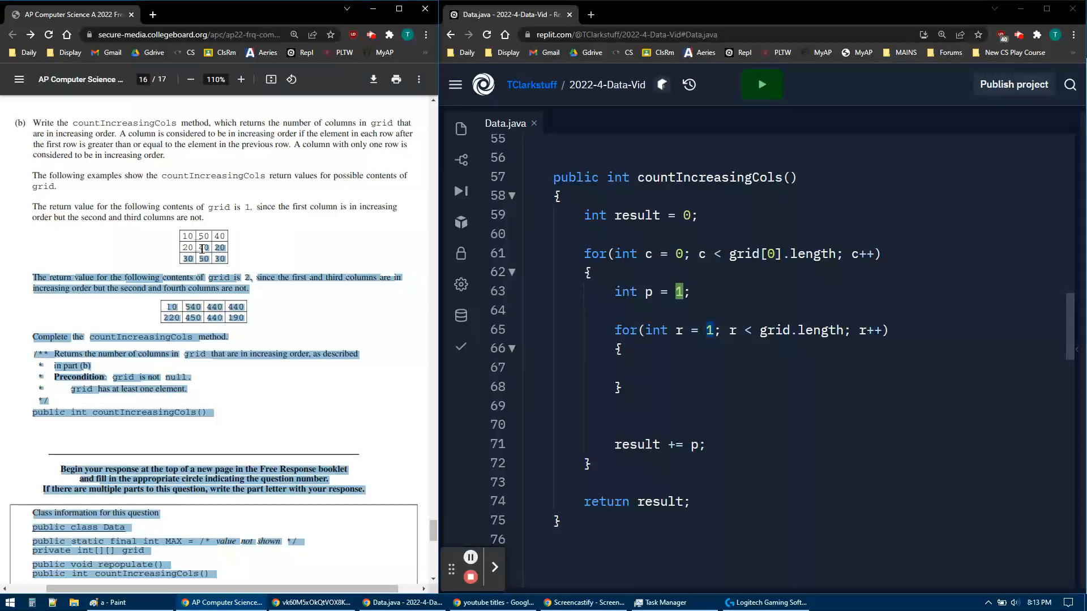
left_click(201, 248)
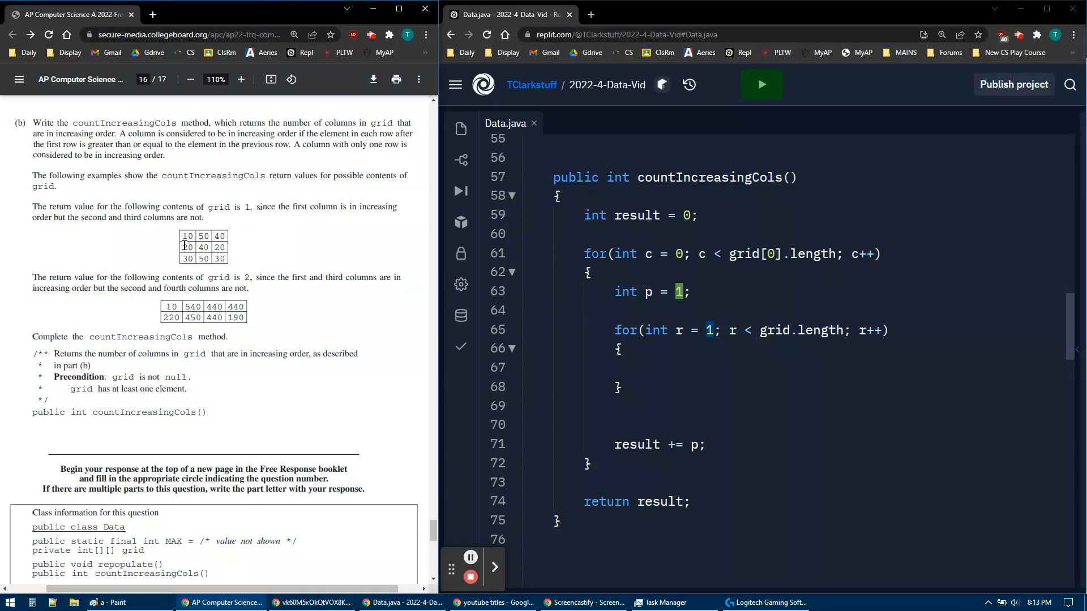
double_click(186, 248)
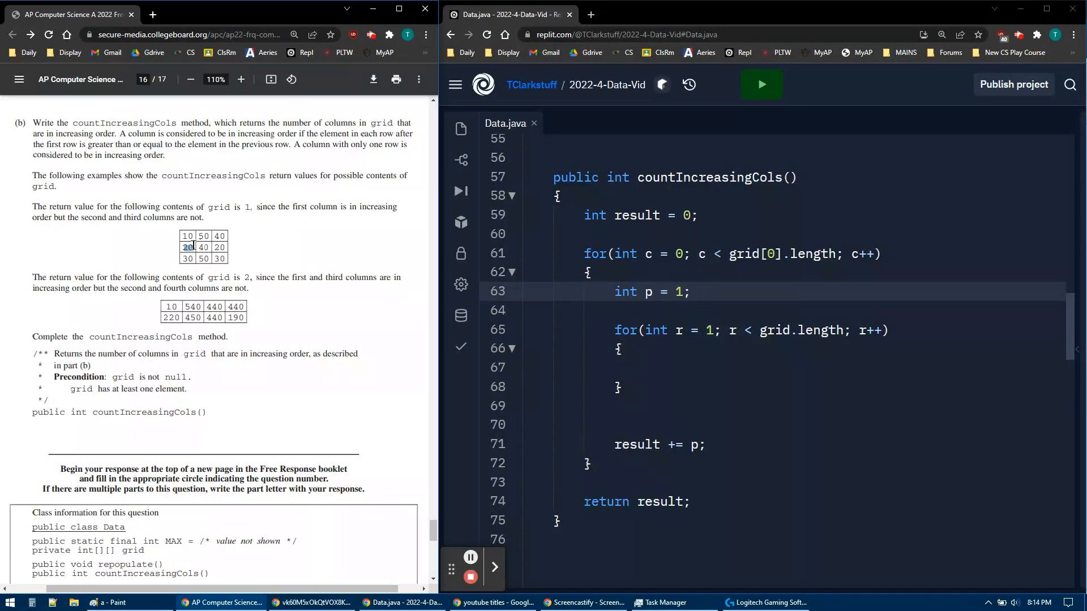
mouse_move(173, 243)
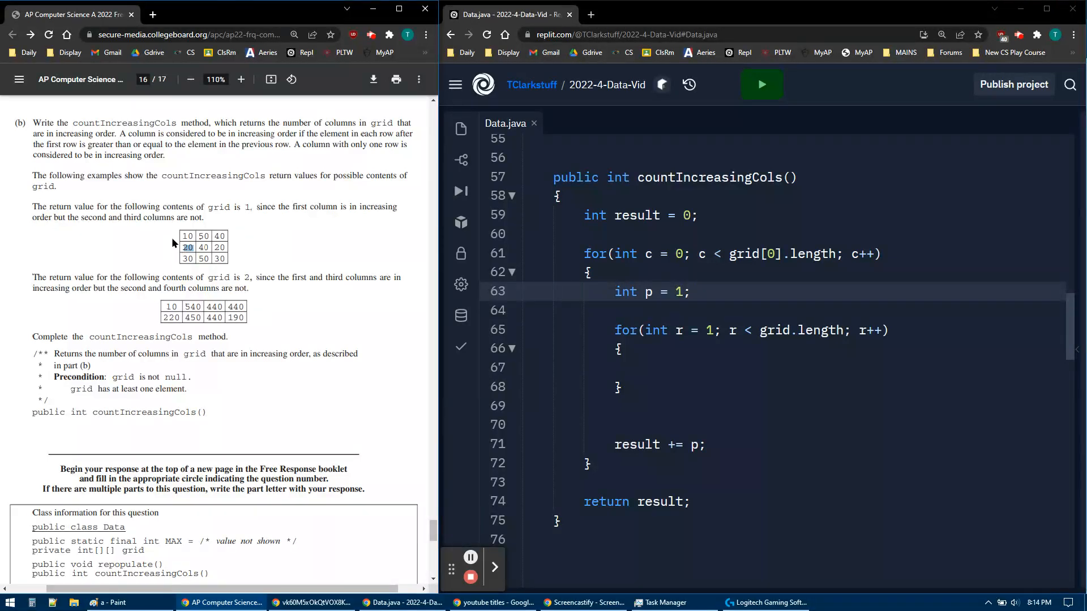
Add 'if(grid[r][c] < grid[r-1][c])' inside the row loop body
left_click(651, 366)
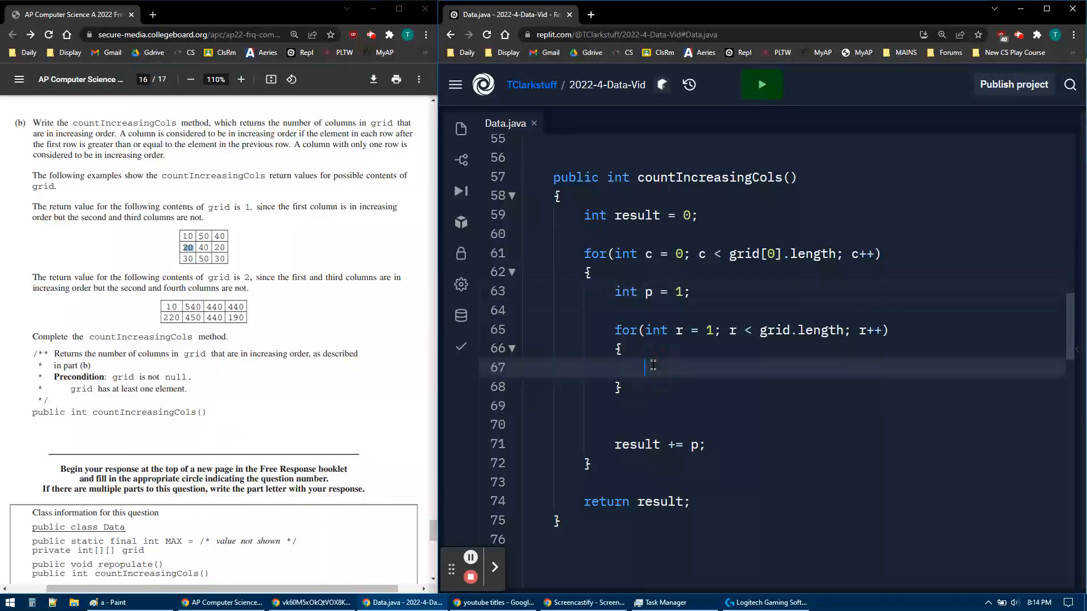
type("if()")
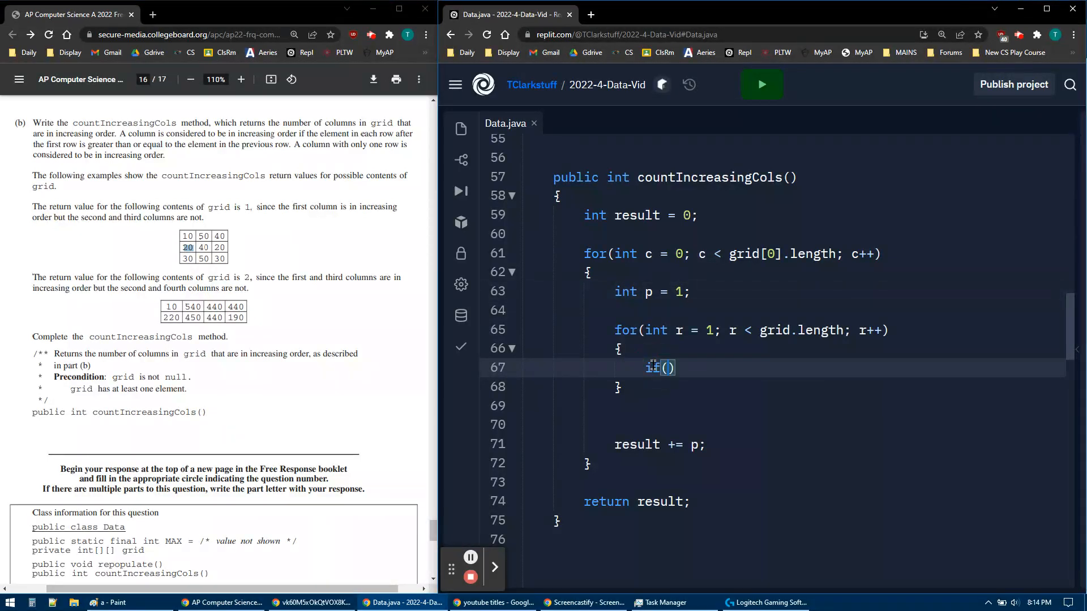
type("grid")
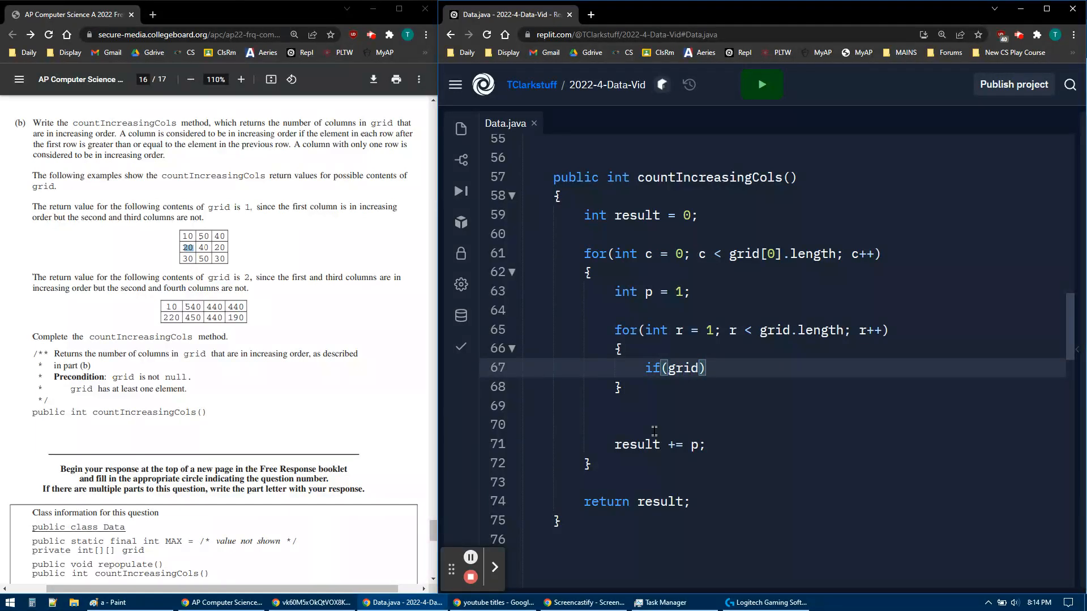
type("[r][c]")
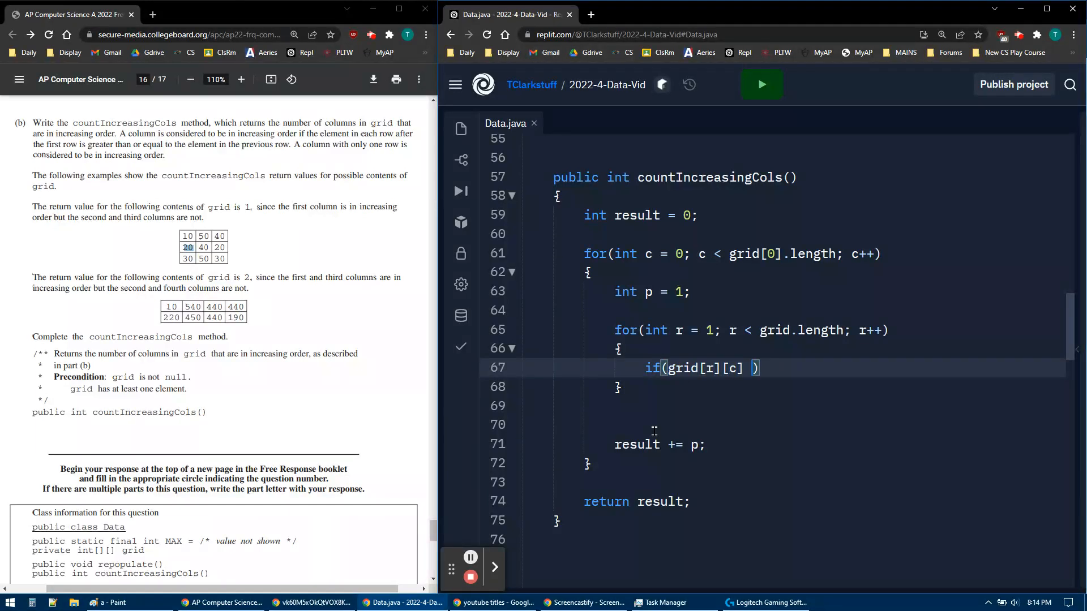
type("<")
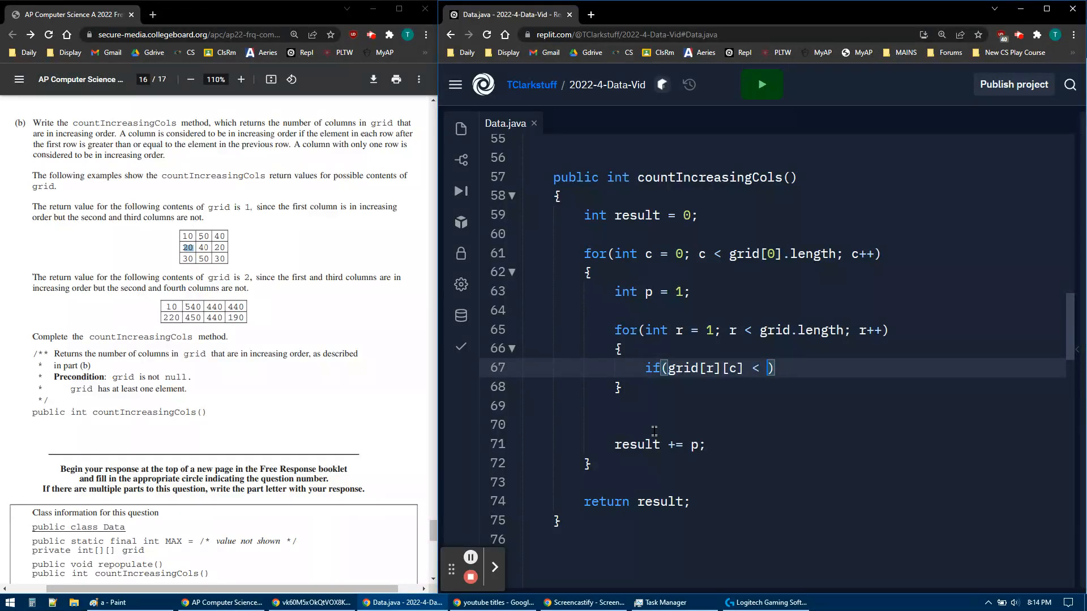
type("gri")
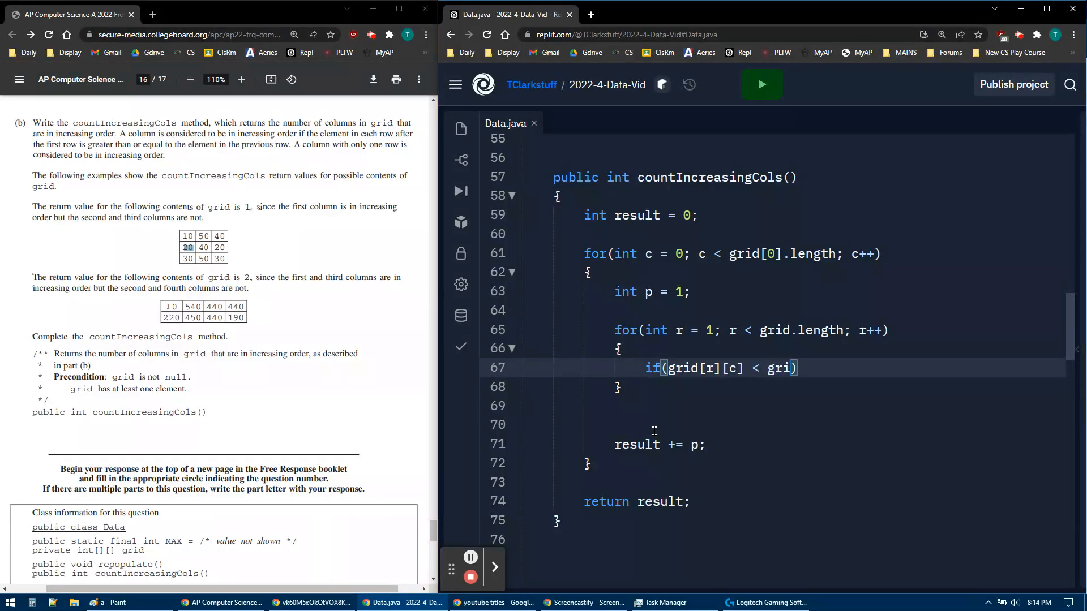
type("d[r-1]")
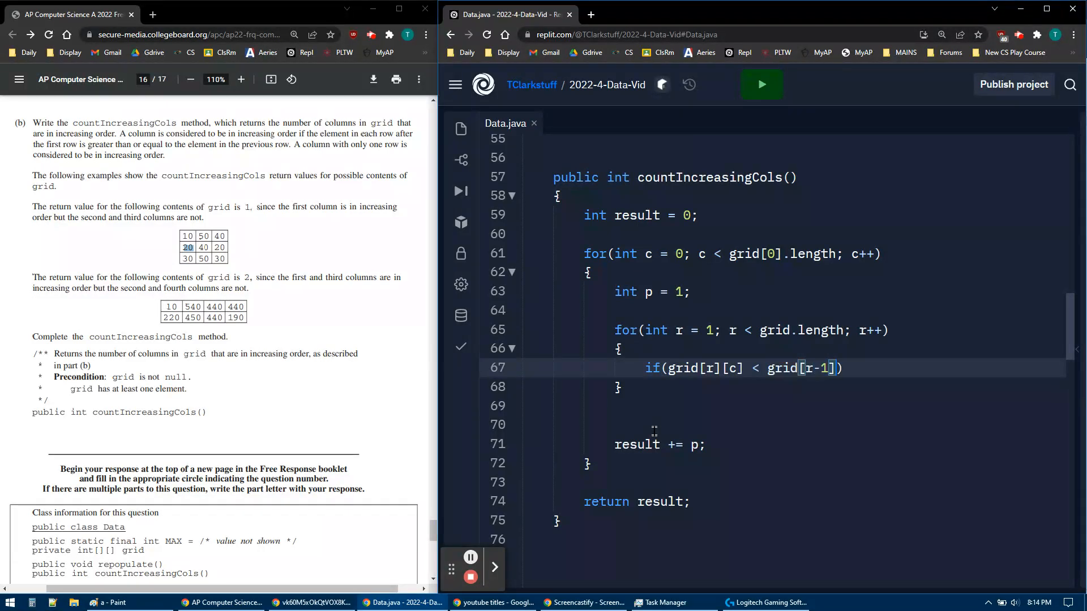
type("[c]")
type("{")
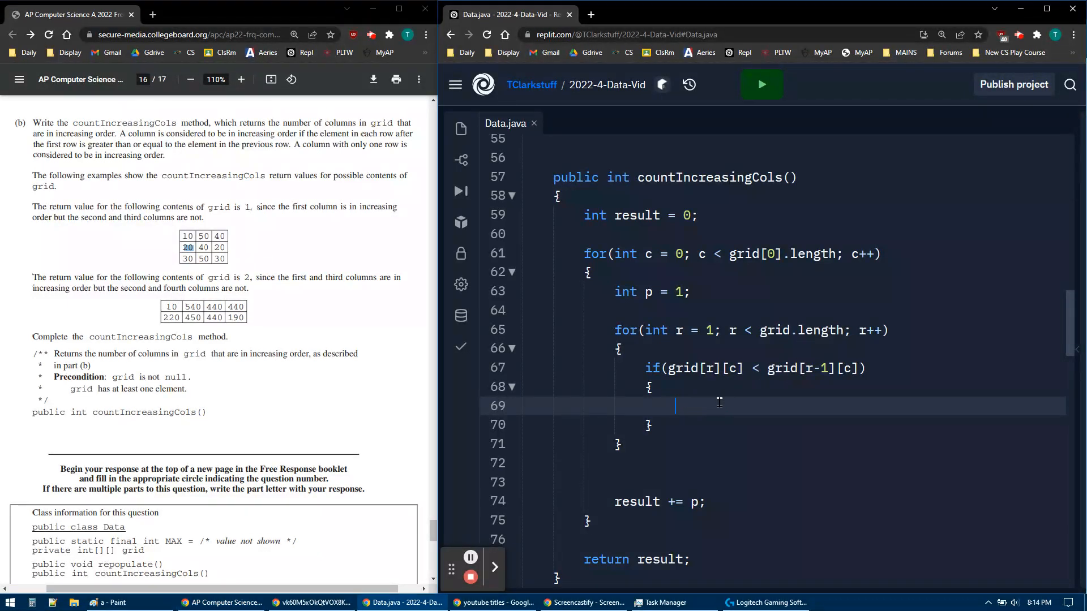
Set 'p = 0' inside the if body
type("p")
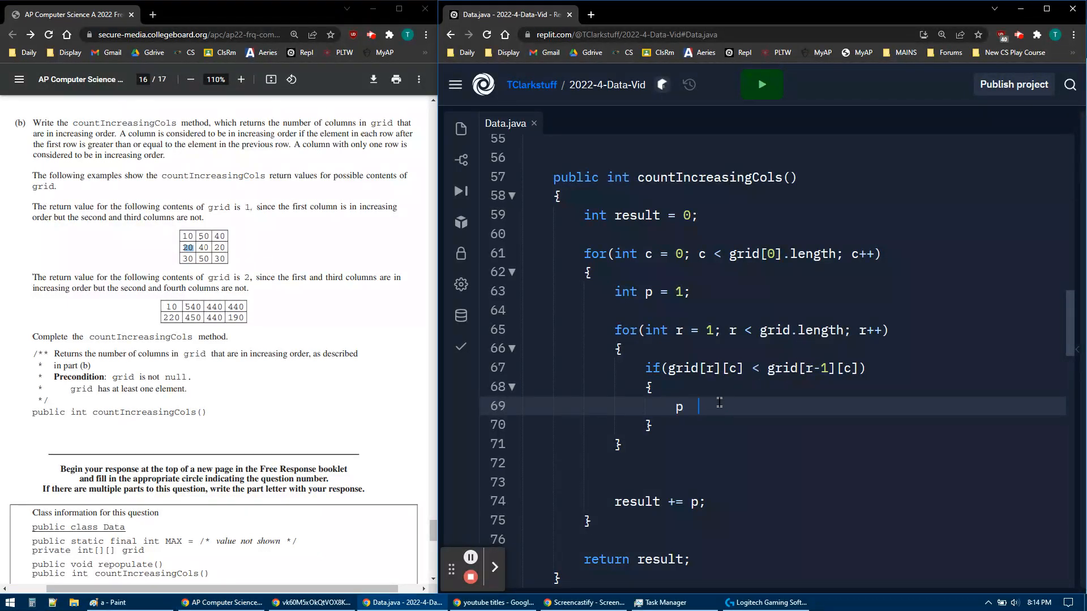
type("= 0;")
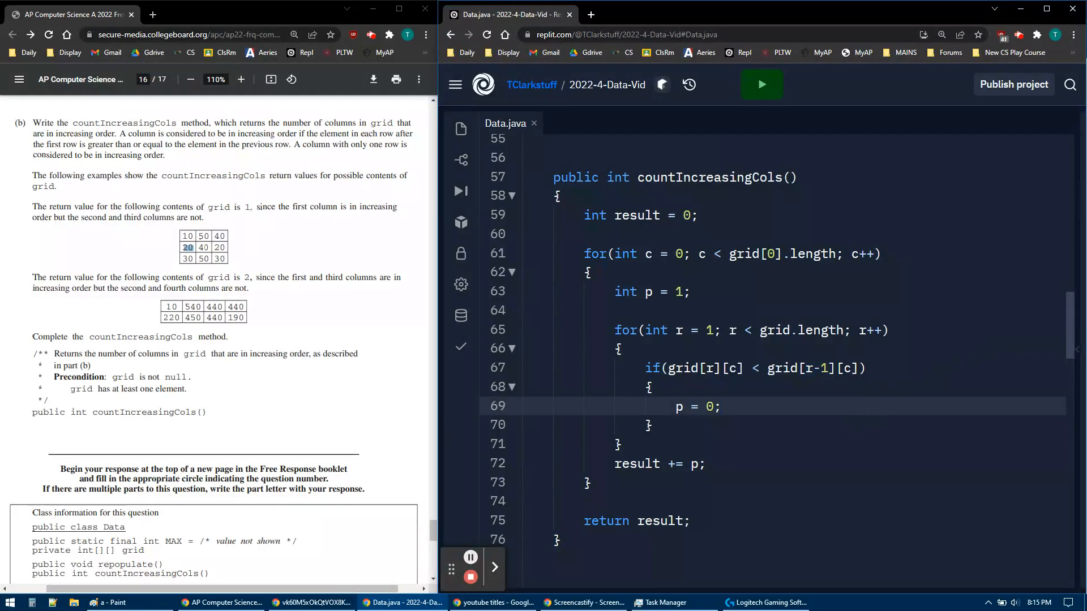
Run the project and confirm the 3b console output shows 1 -- 1 and 2 -- 2
left_click(760, 83)
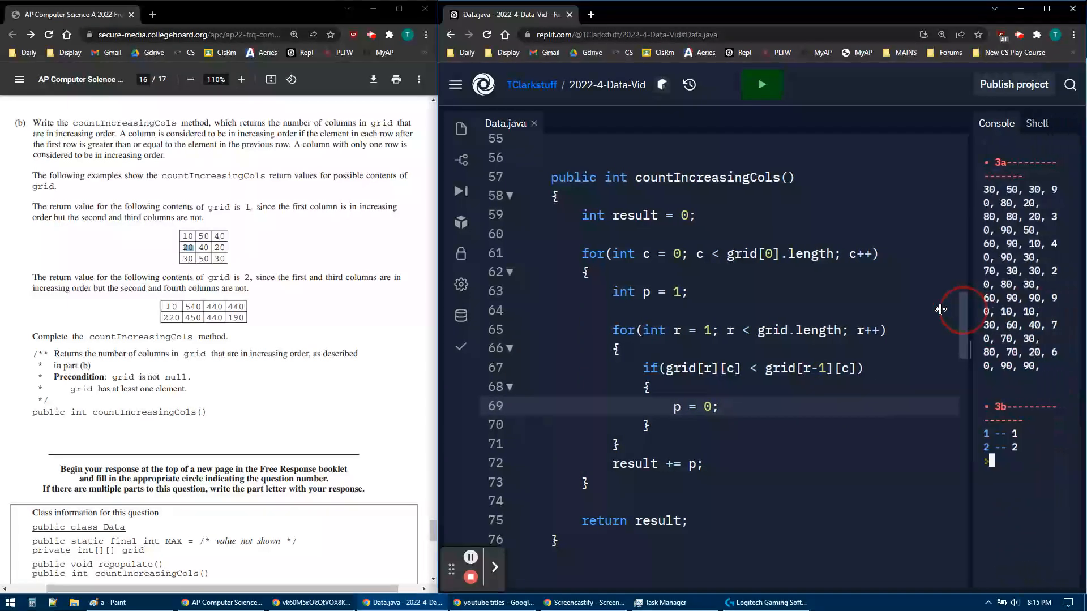
left_click(760, 83)
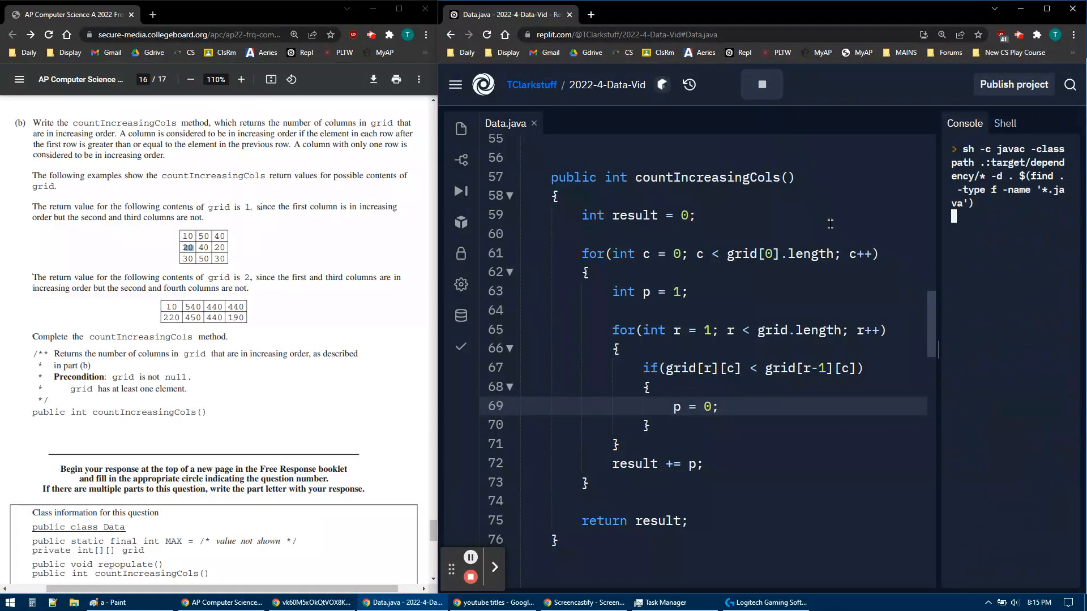
left_click(761, 84)
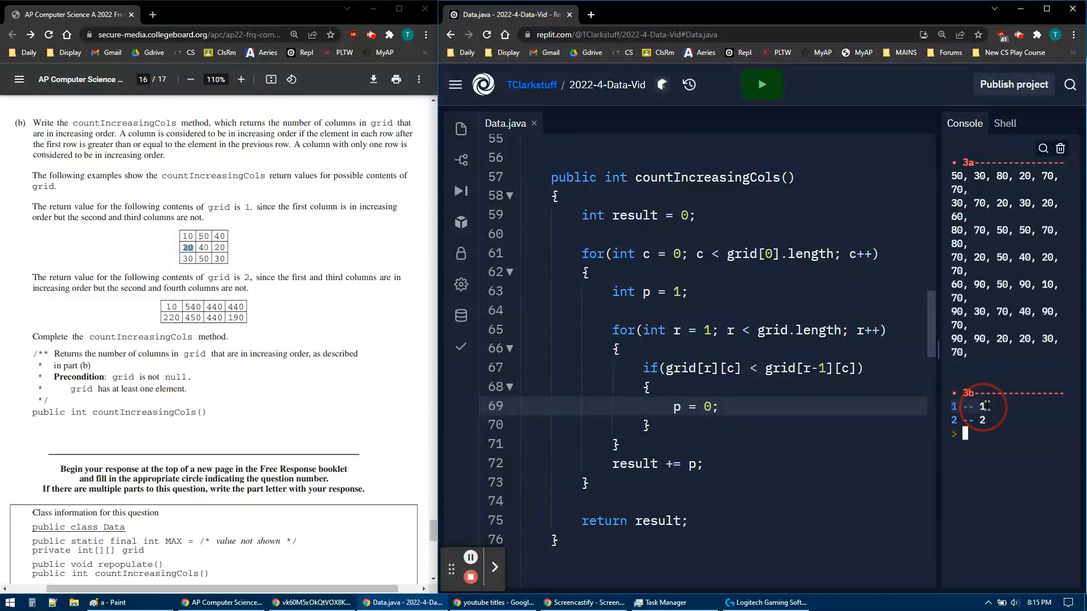